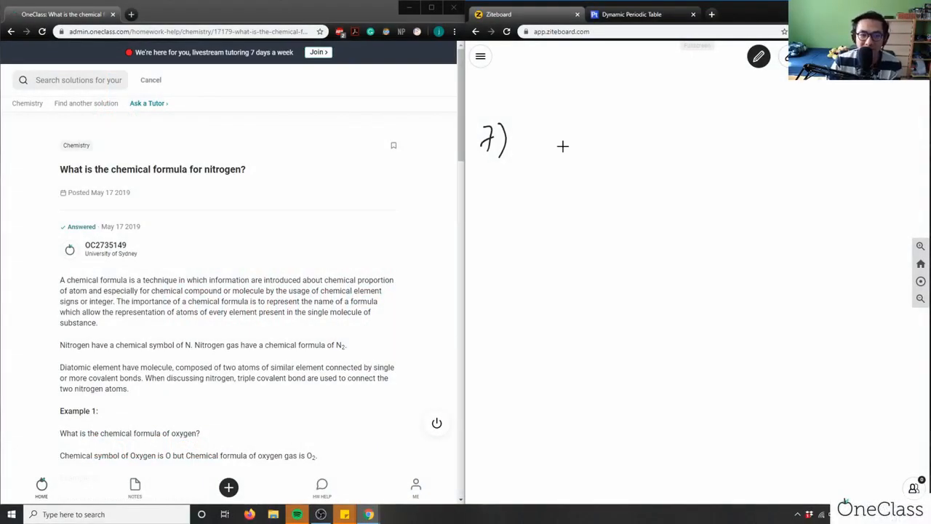
Step: Bring up the Dynamic Periodic Table showing nitrogen, atomic number 7, mass 14.007
left_click(630, 15)
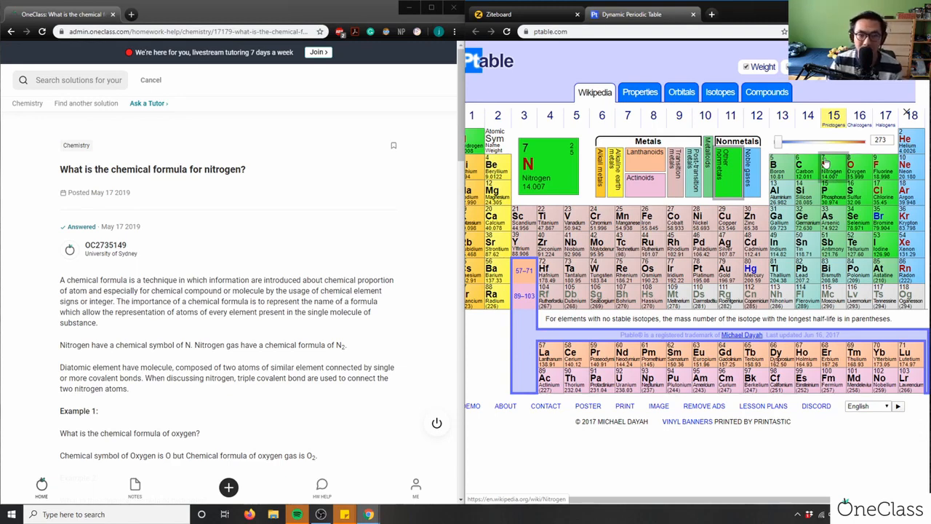
Step: Handwrite N beside 7) on the whiteboard, then return to the periodic table
left_click(498, 14)
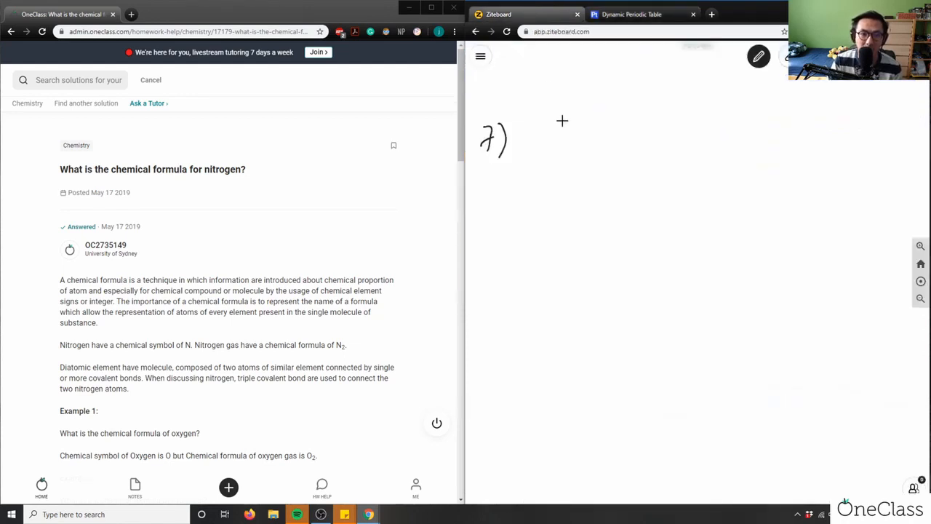
left_click_drag(524, 145, 546, 128)
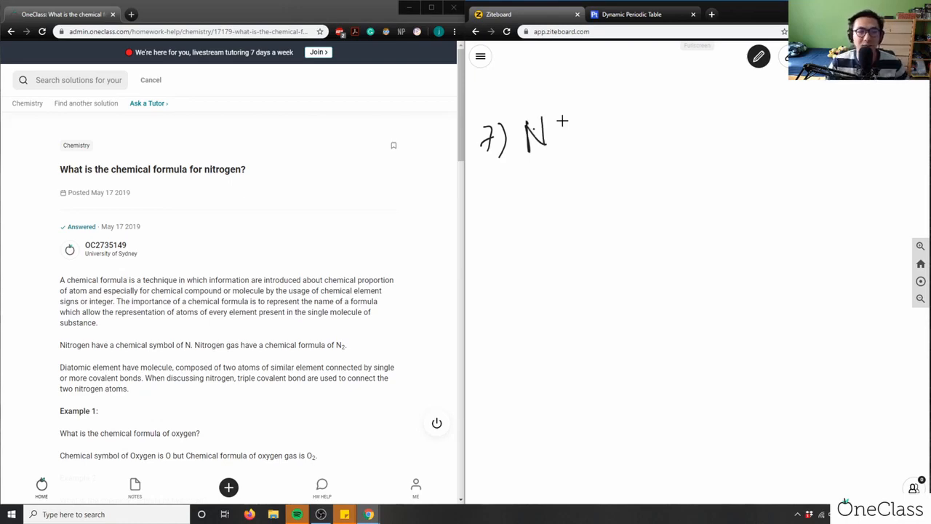
left_click(631, 14)
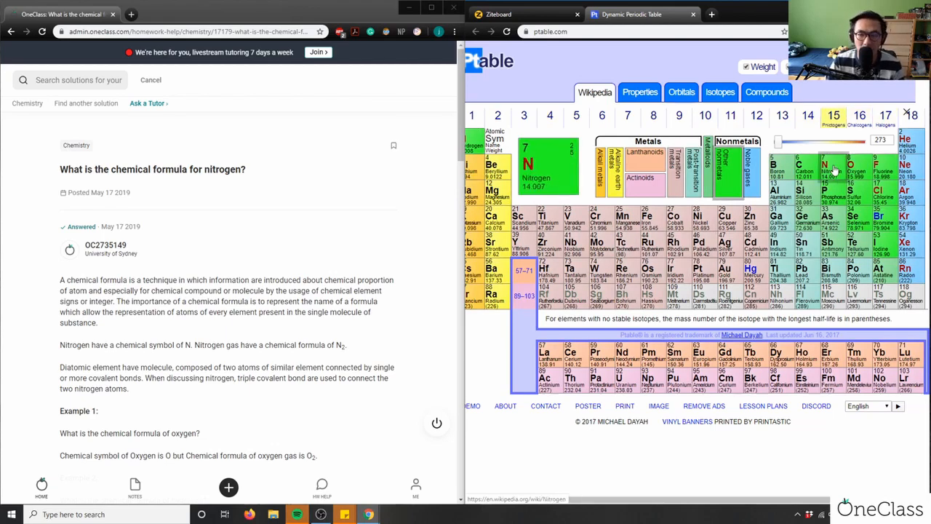
Step: Return to the Ziteboard whiteboard showing 7) N with 8) below
left_click(497, 15)
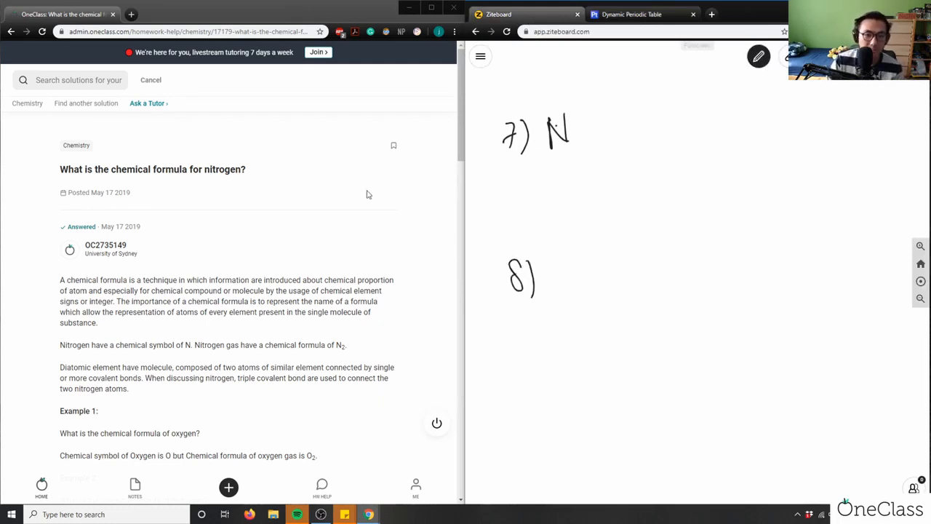
scroll("down", 3)
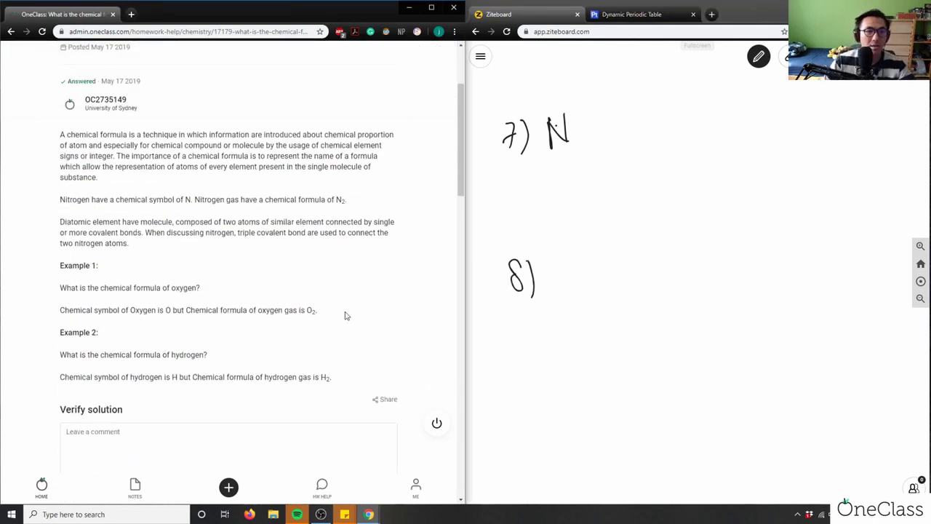
mouse_move(323, 136)
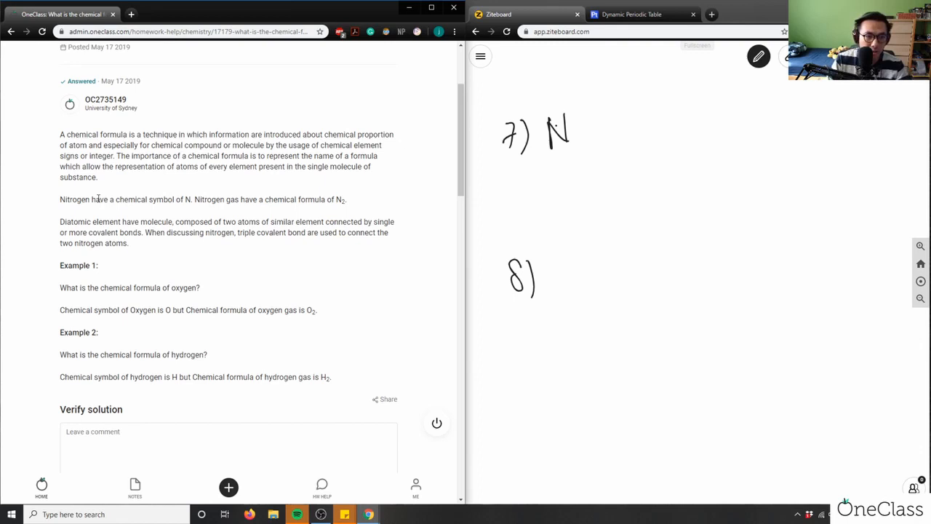
mouse_move(149, 209)
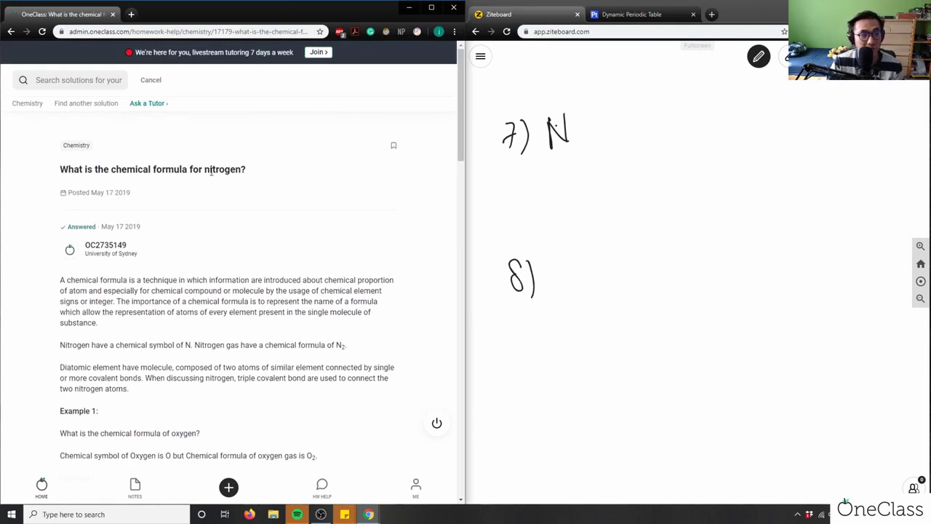
scroll("down", 3)
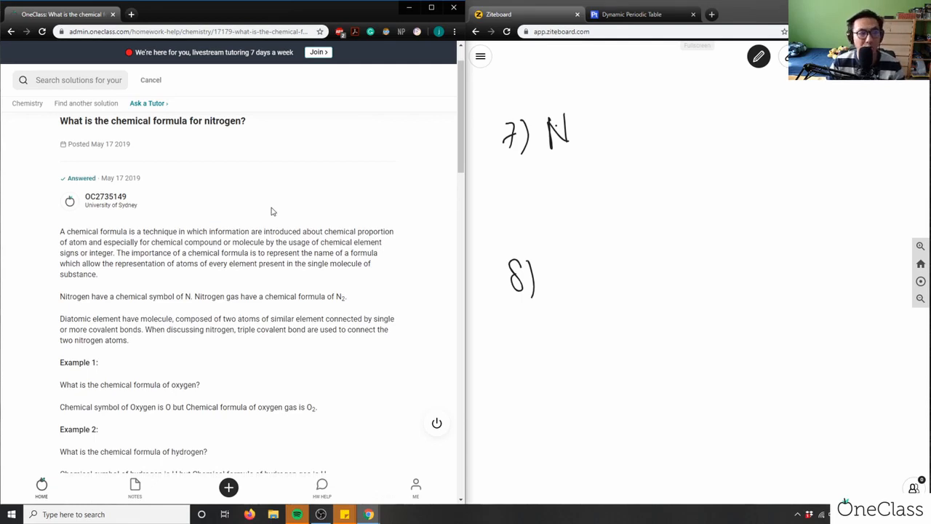
mouse_move(559, 195)
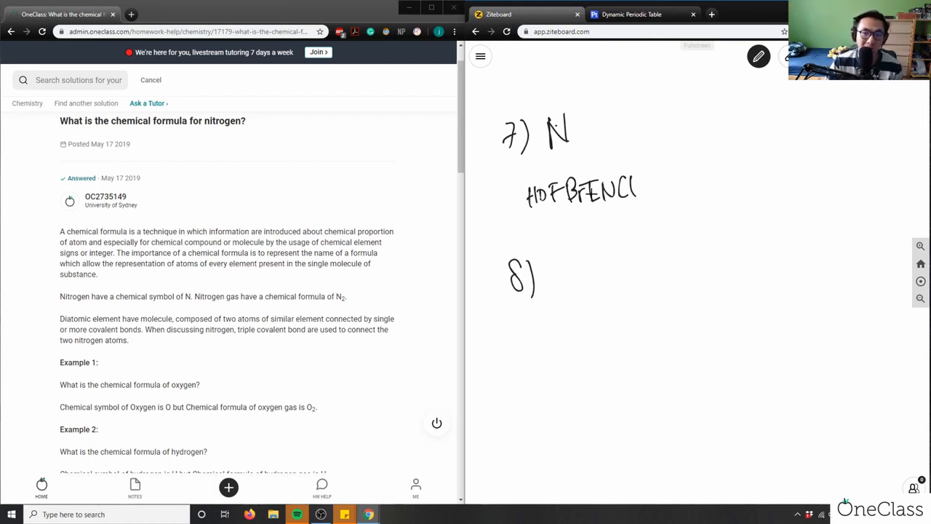
mouse_move(658, 154)
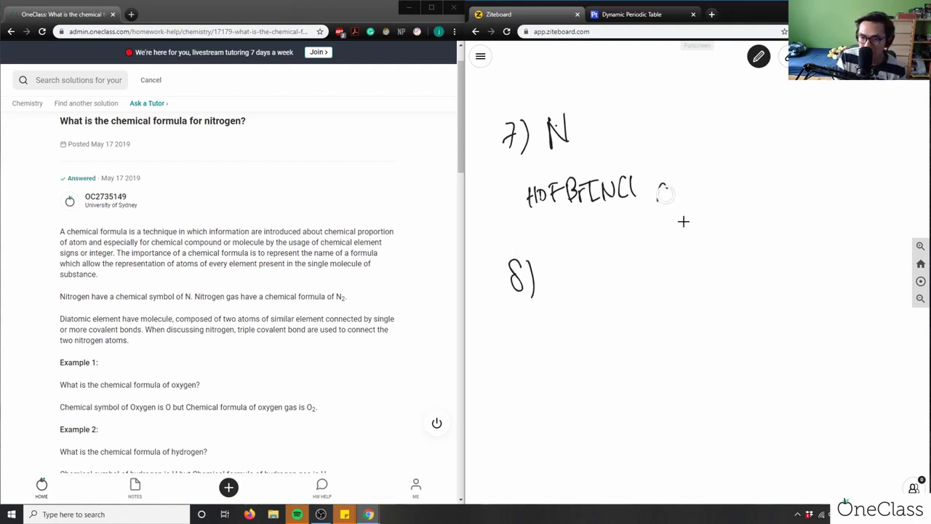
Step: Handwrite 'diatomic molecules' after HOFBrINCl beneath the 7) N answer
left_click_drag(658, 186, 701, 186)
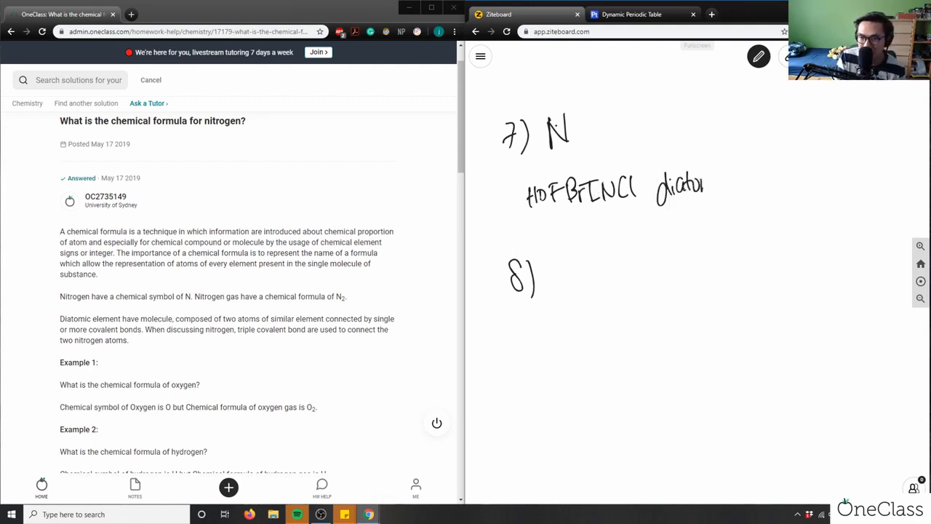
left_click_drag(698, 186, 768, 189)
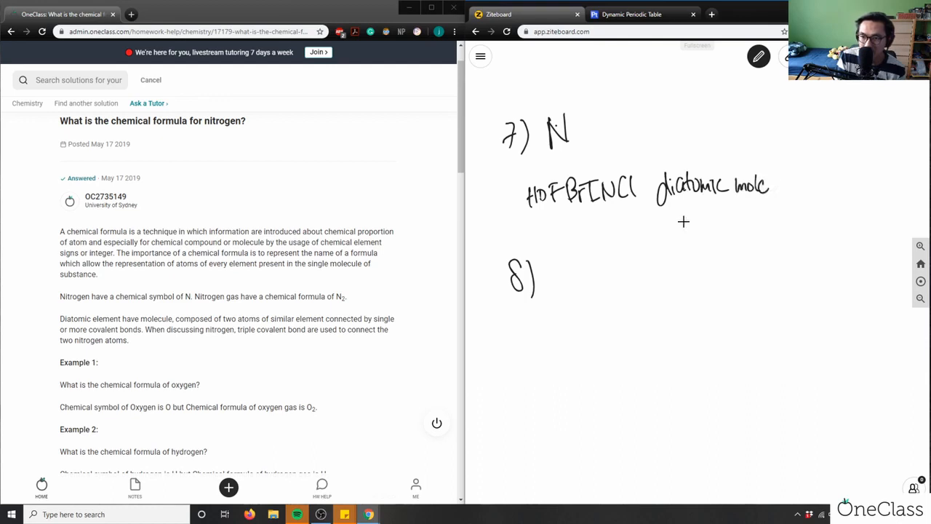
left_click_drag(771, 186, 803, 186)
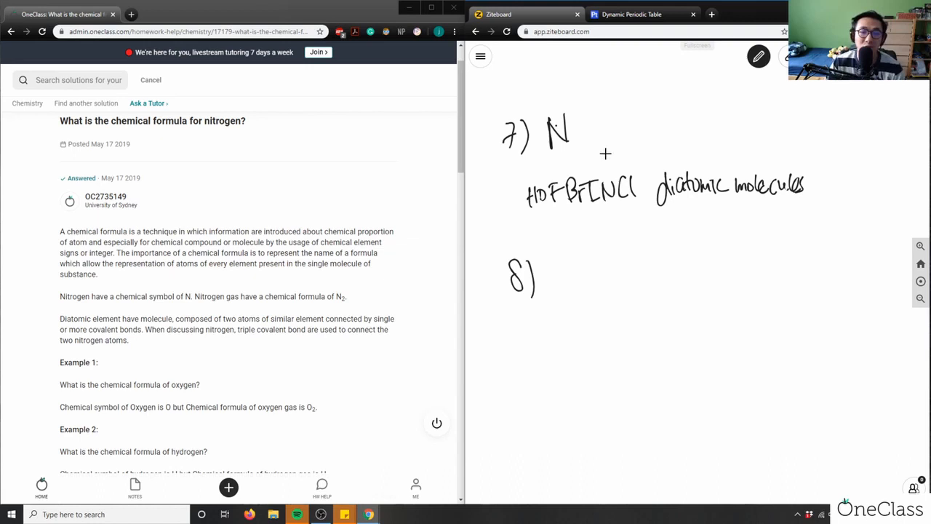
mouse_move(233, 288)
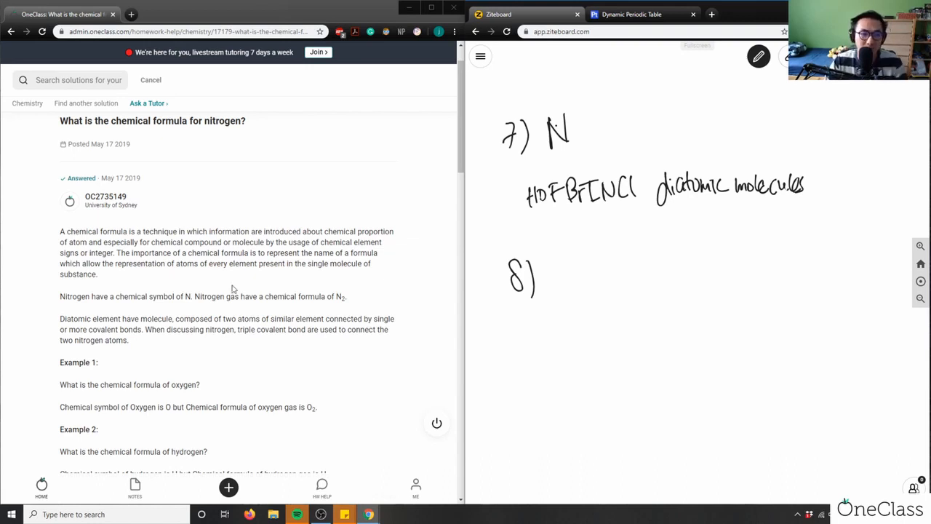
Step: Begin the verify-solution comment with 'Great solution and anal' in the OneClass box
scroll("down", 3)
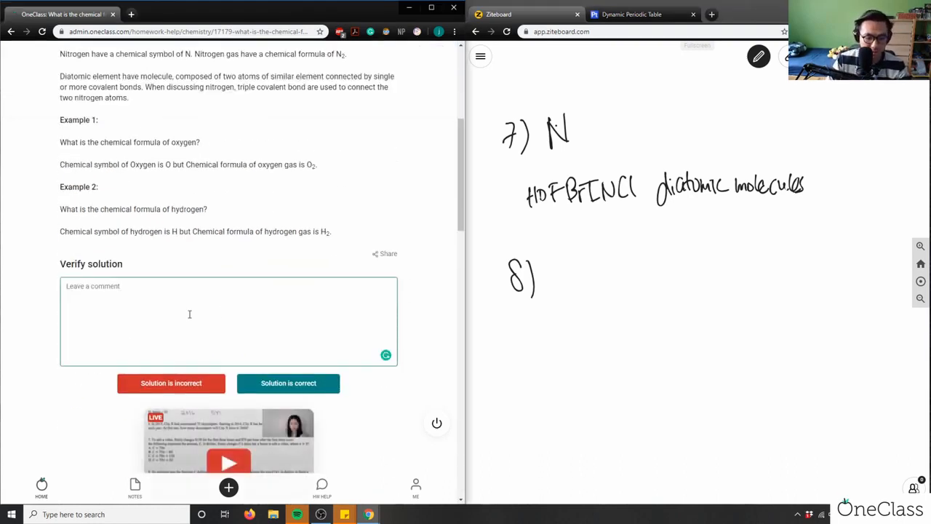
type("Great sol")
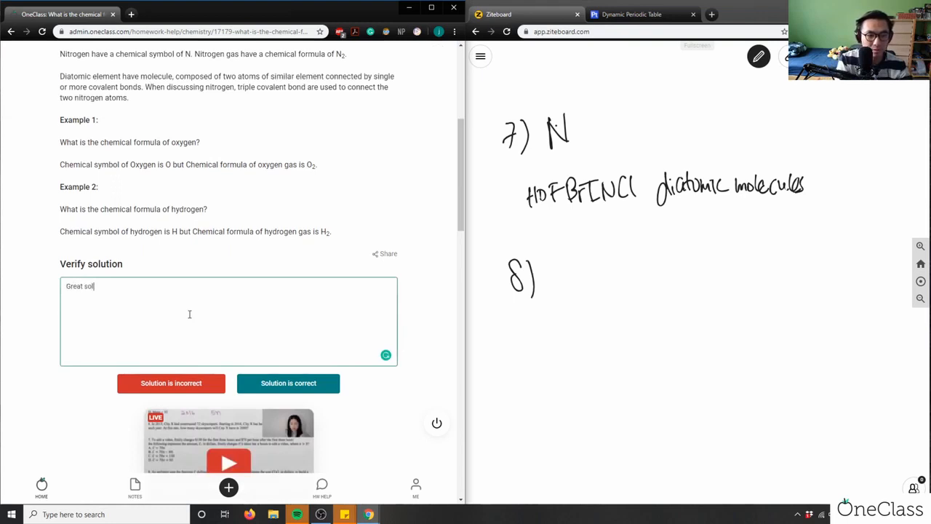
type("ution and")
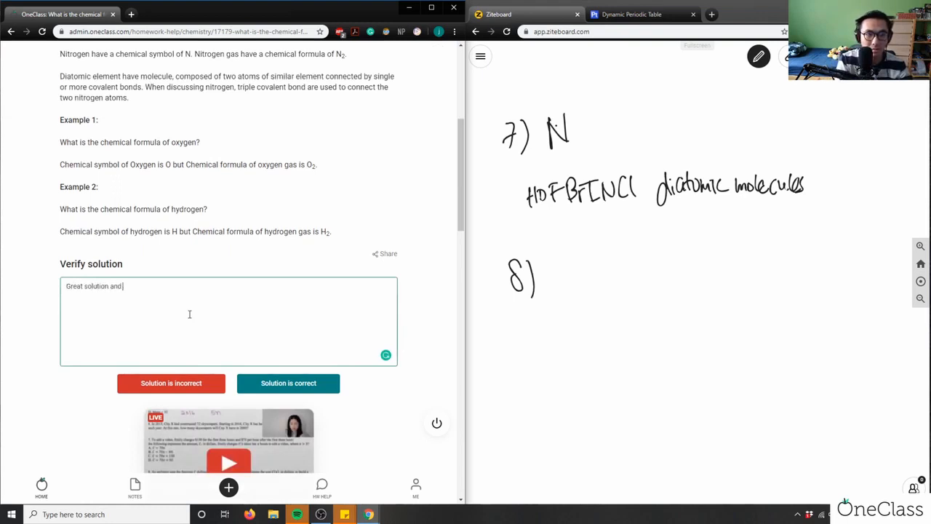
type("anal")
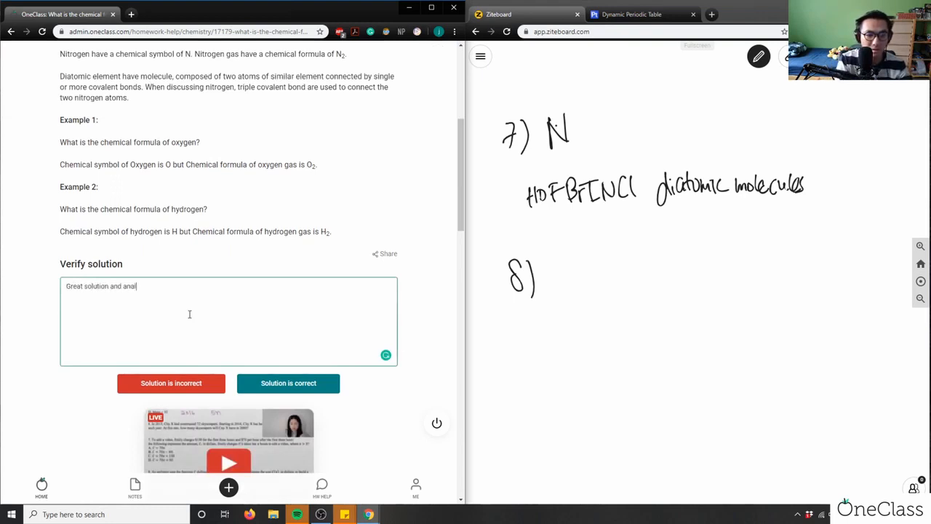